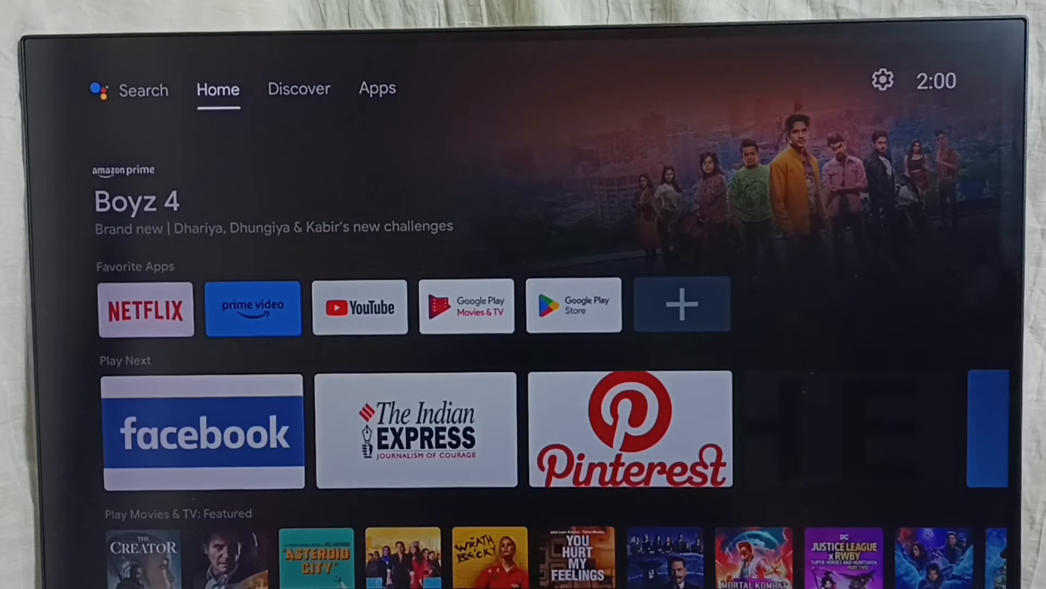
# Step: Move from the Home tab through Discover to the Apps tab of installed apps
pyautogui.click(298, 88)
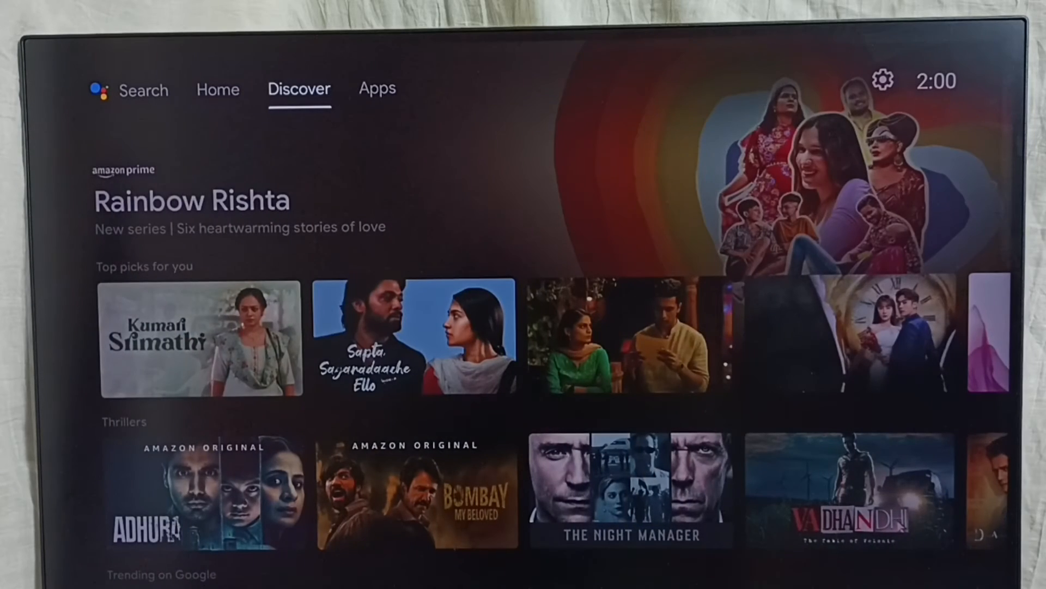
pyautogui.click(377, 88)
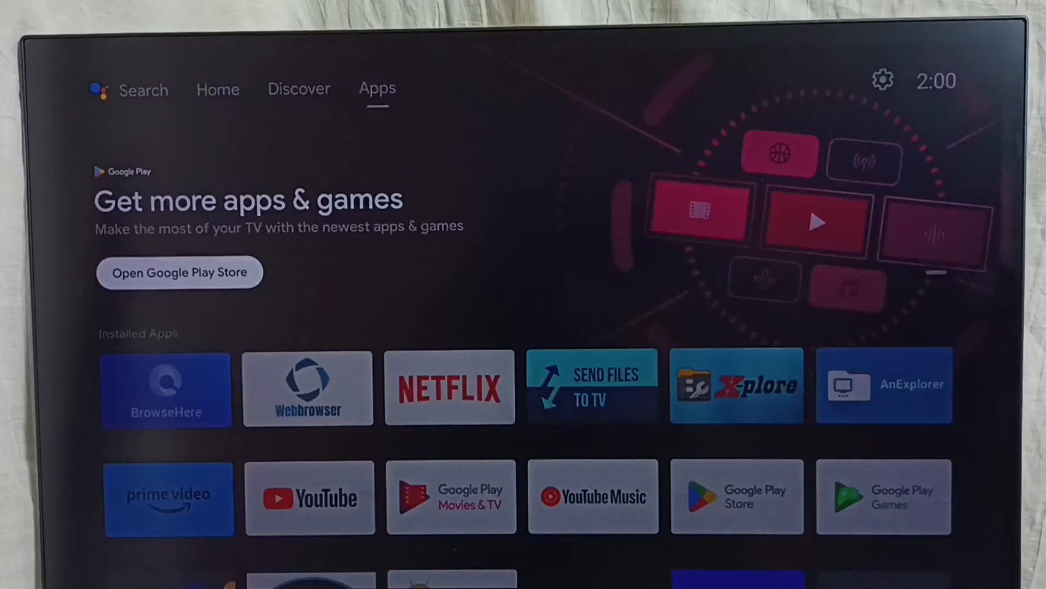
# Step: Launch Google Play Store and reach its Settings page via the profile icon's account options
pyautogui.click(180, 273)
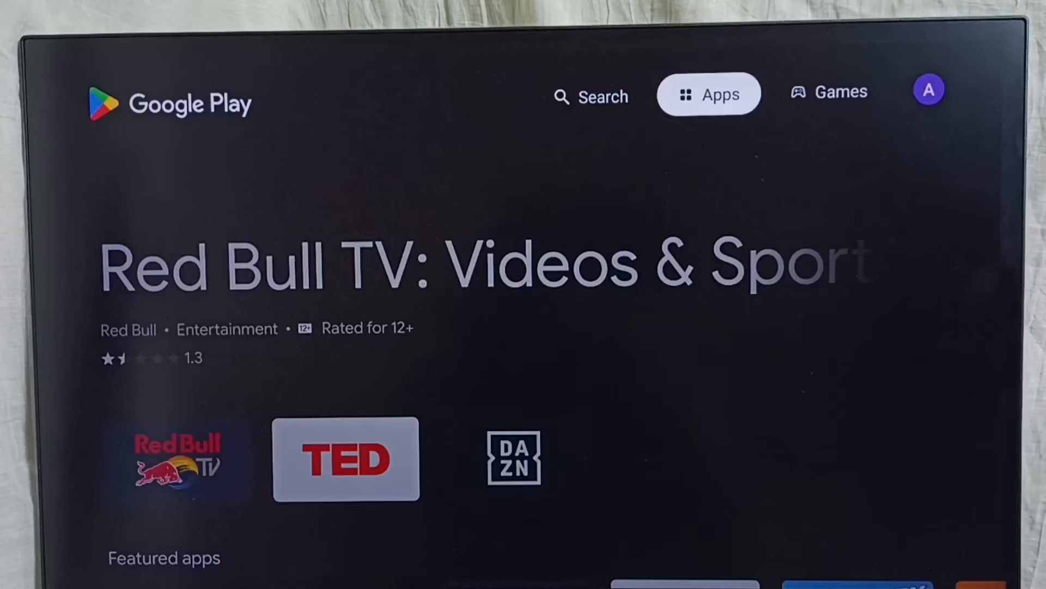
pyautogui.click(829, 90)
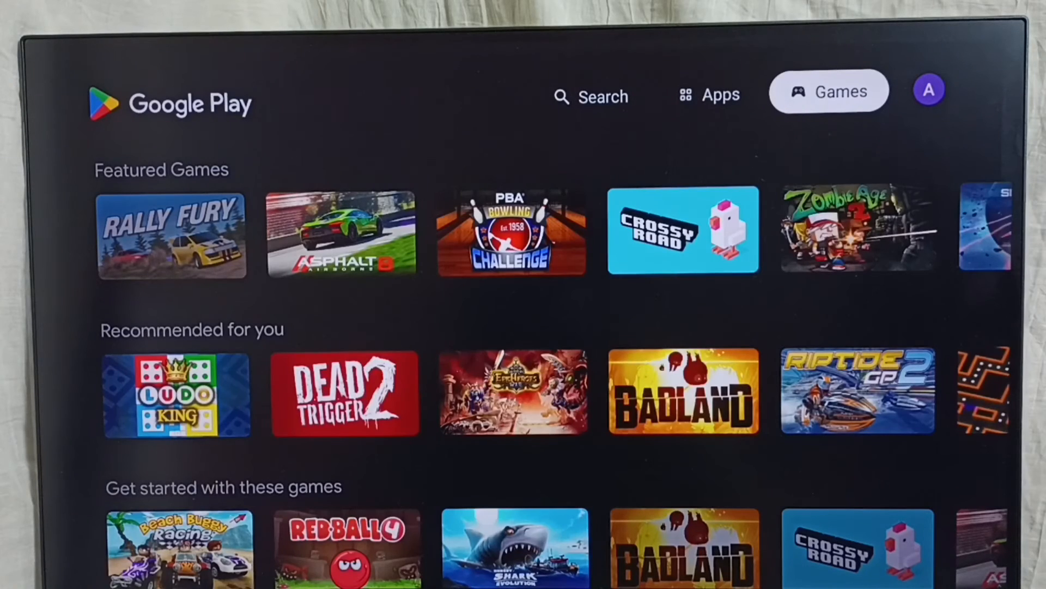
pyautogui.click(927, 91)
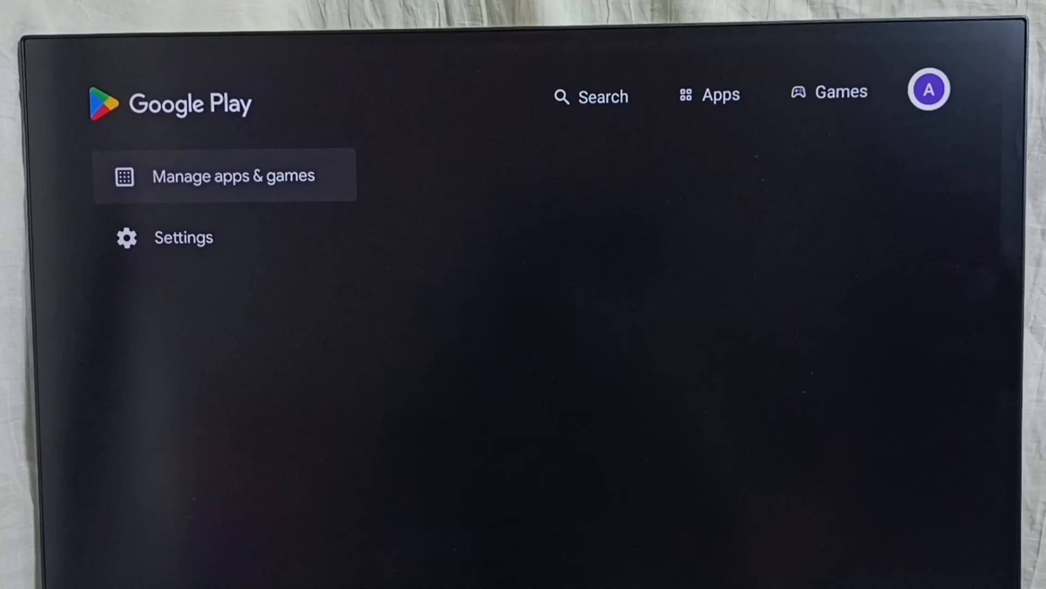
pyautogui.click(225, 174)
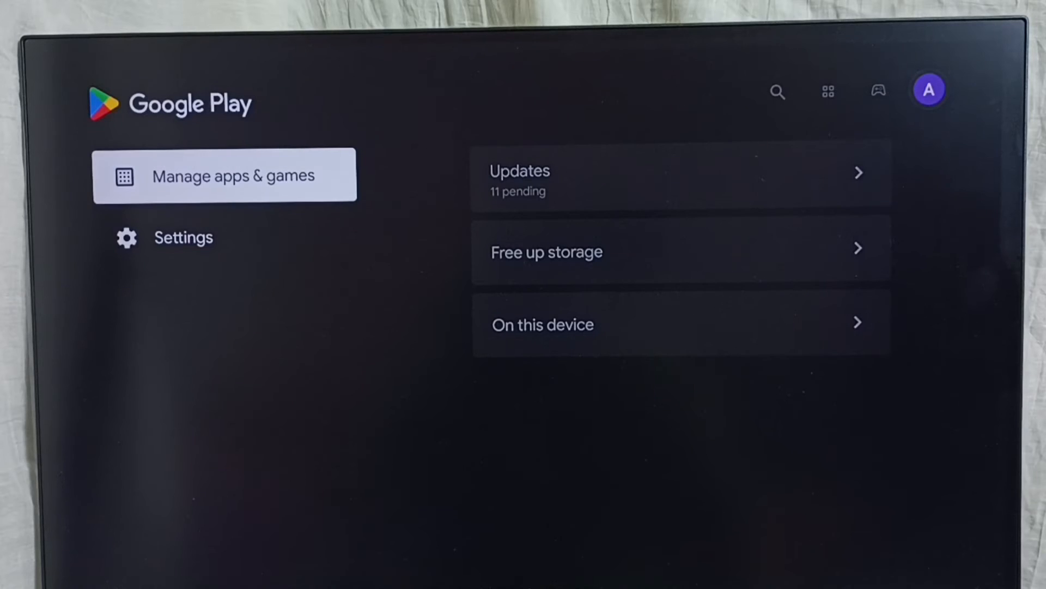
pyautogui.click(183, 237)
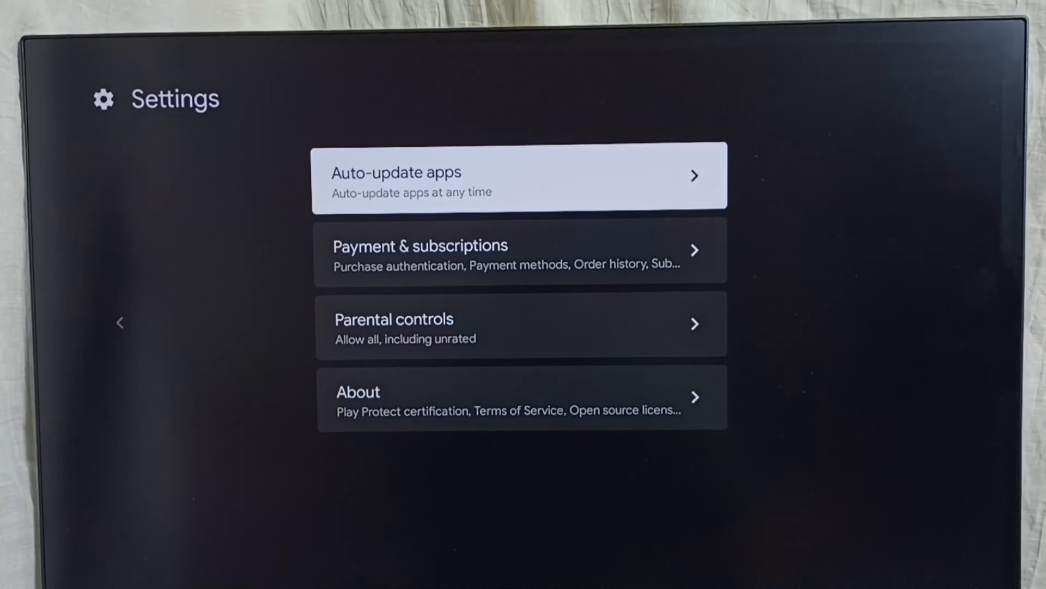
# Step: Set the Auto-update apps preference to 'Don't auto-update apps'
pyautogui.click(521, 175)
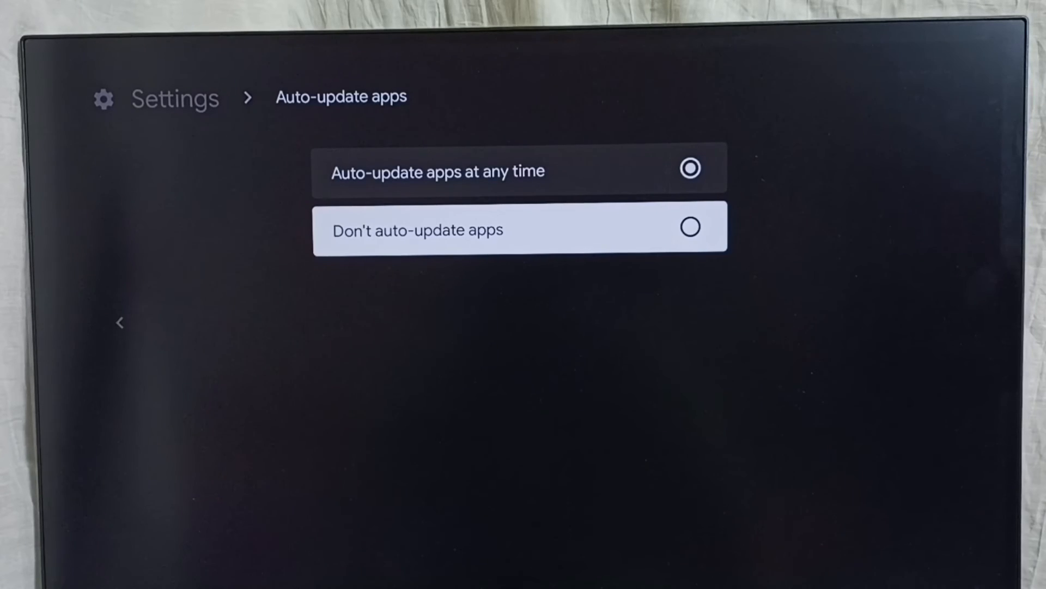
pyautogui.click(518, 230)
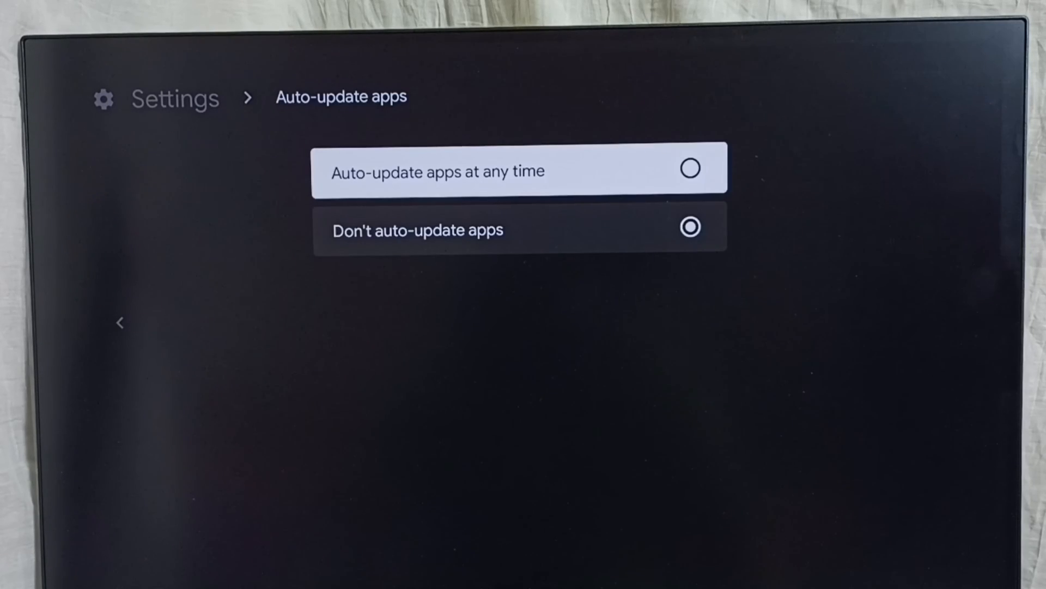
# Step: Switch the preference back to 'Auto-update apps at any time'
pyautogui.click(519, 168)
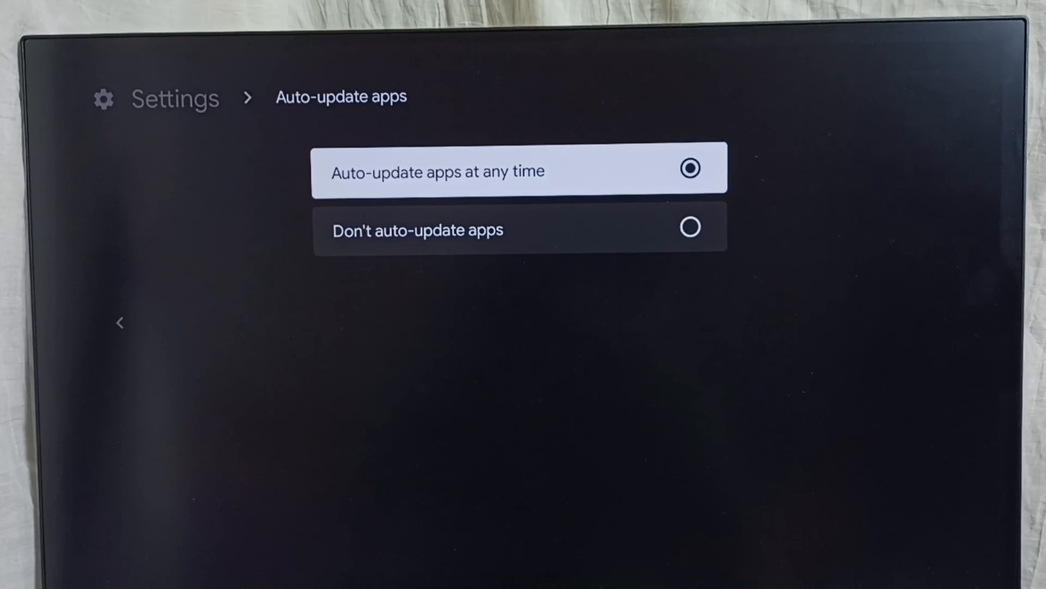